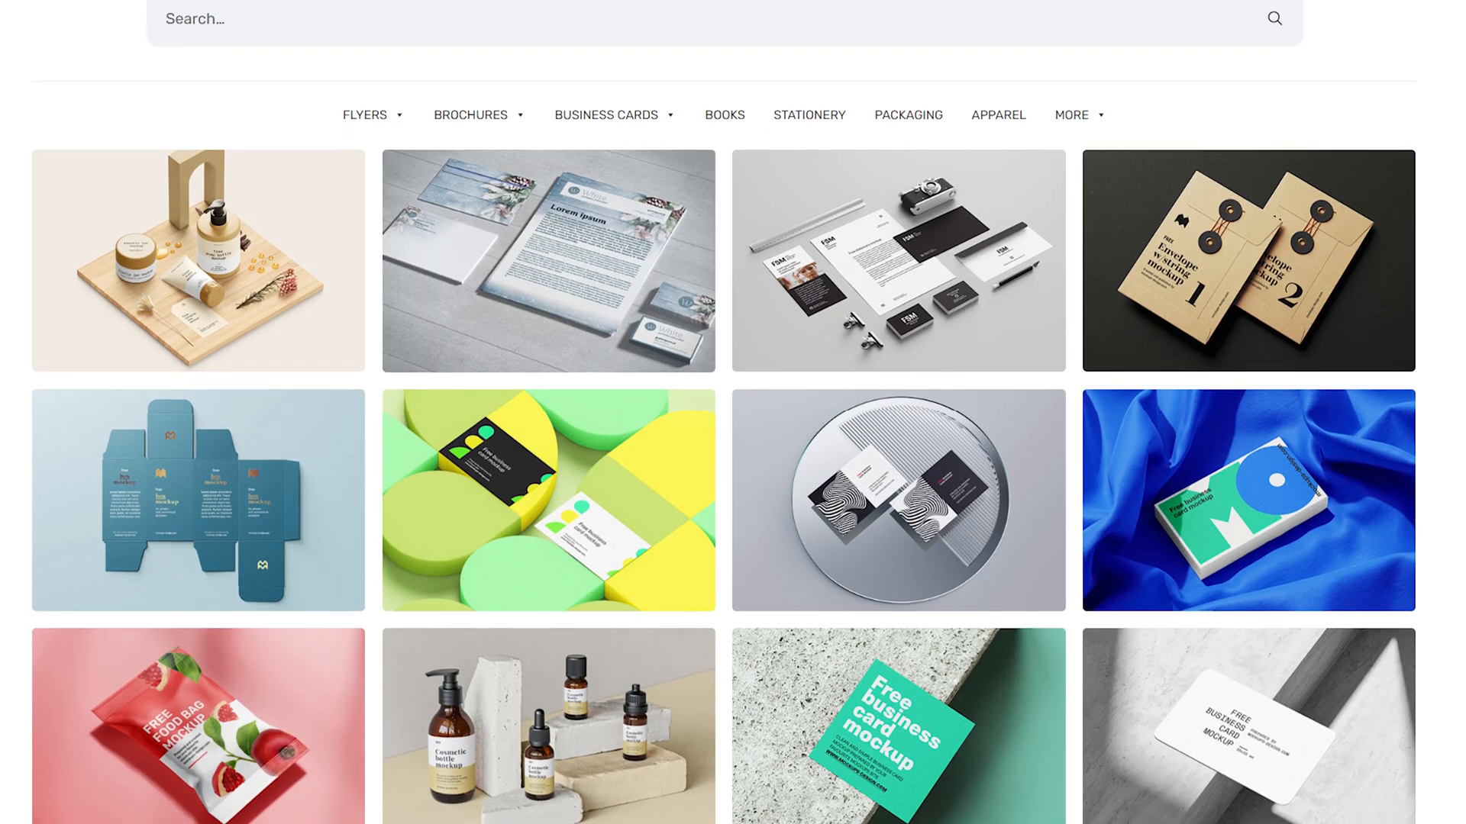
- Scroll through the free mockup thumbnails on mockups-design.com
scroll("down", 3)
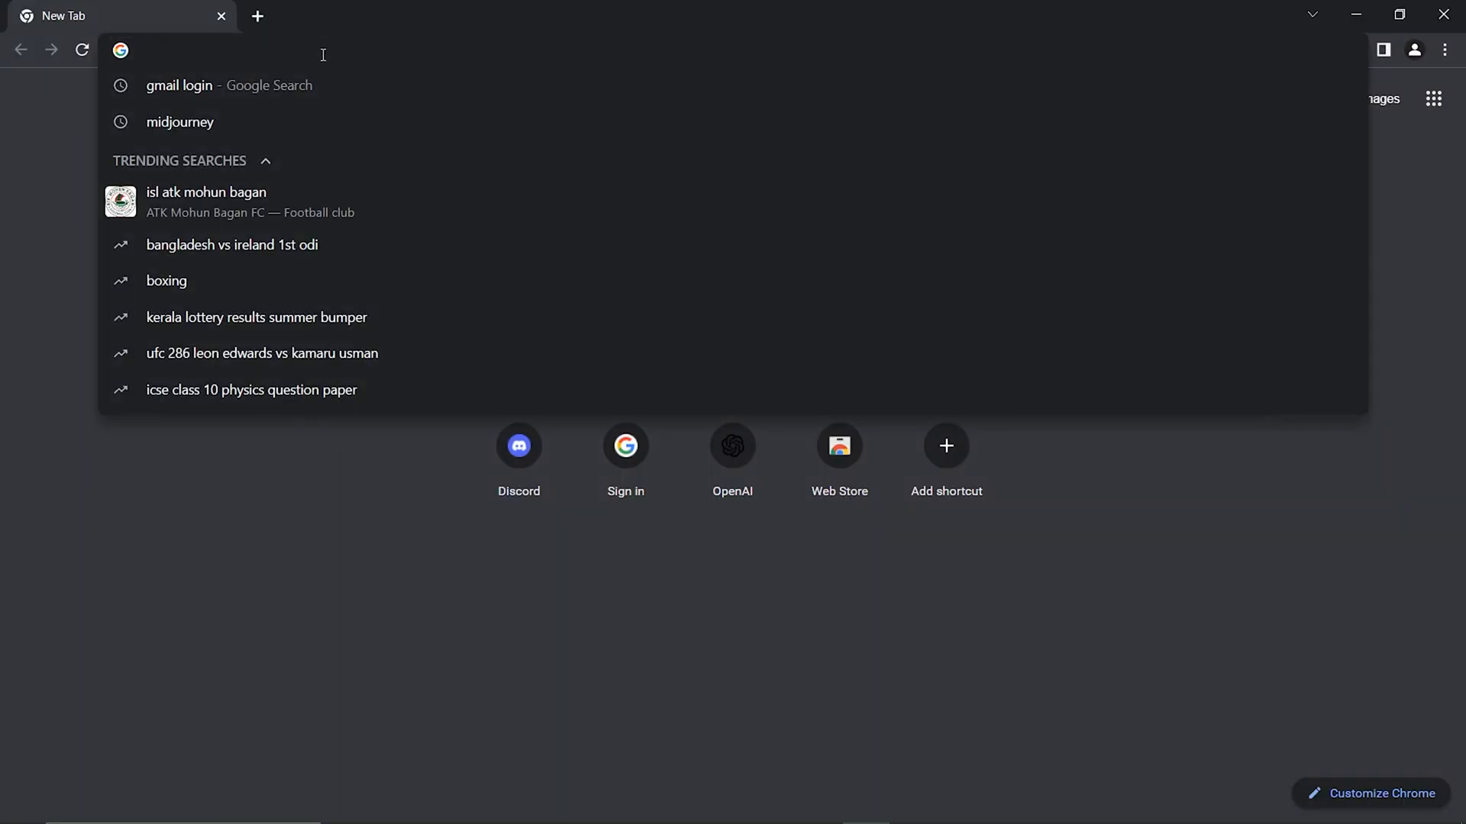
- Type 'mockup' in the address bar to reach mockups-design.com's About page
type("mockups-design.com/about/")
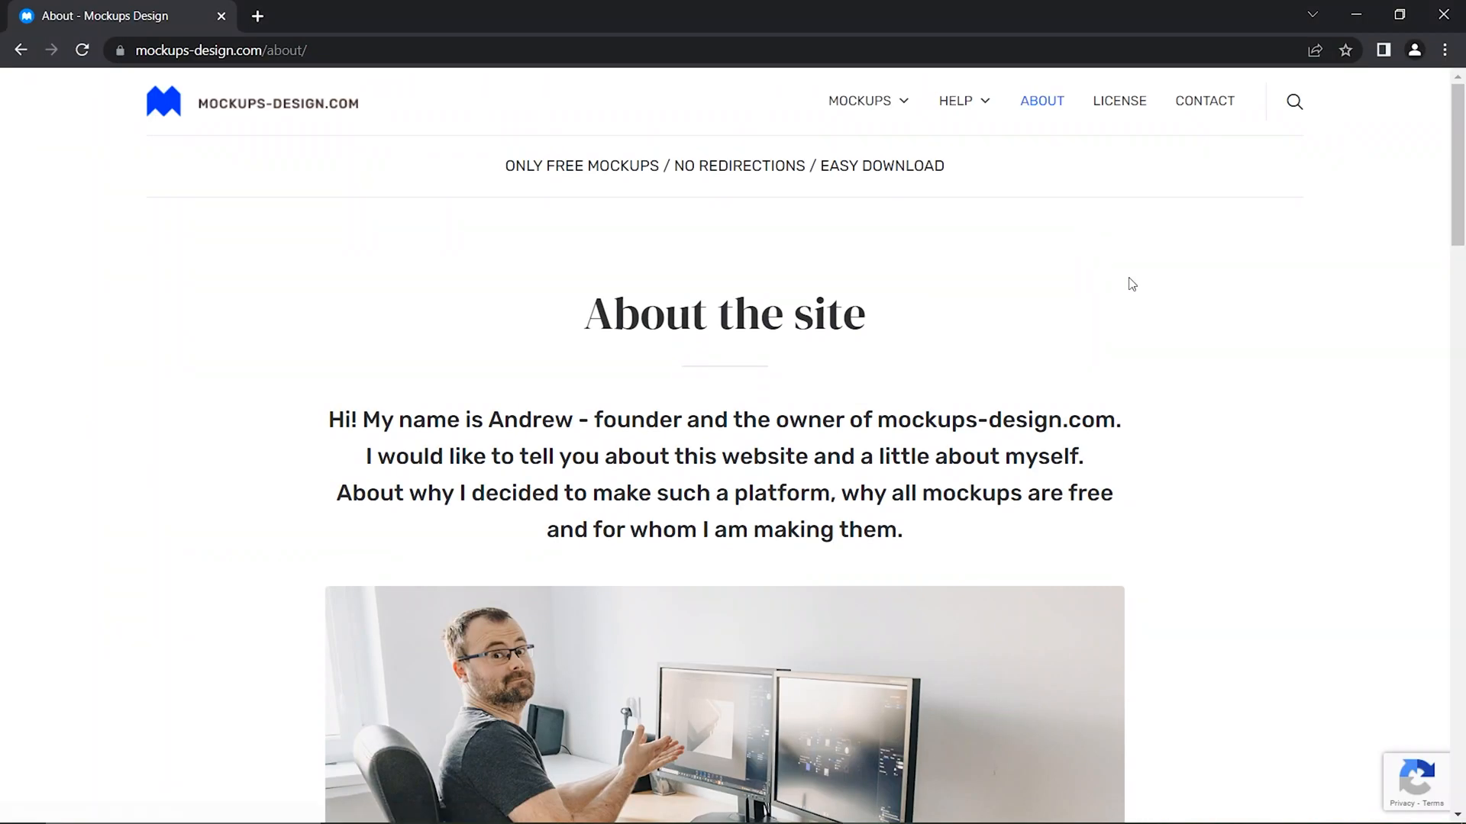
- Scroll the About page and select the phrase 'It is quite' while reading
scroll("down", 3)
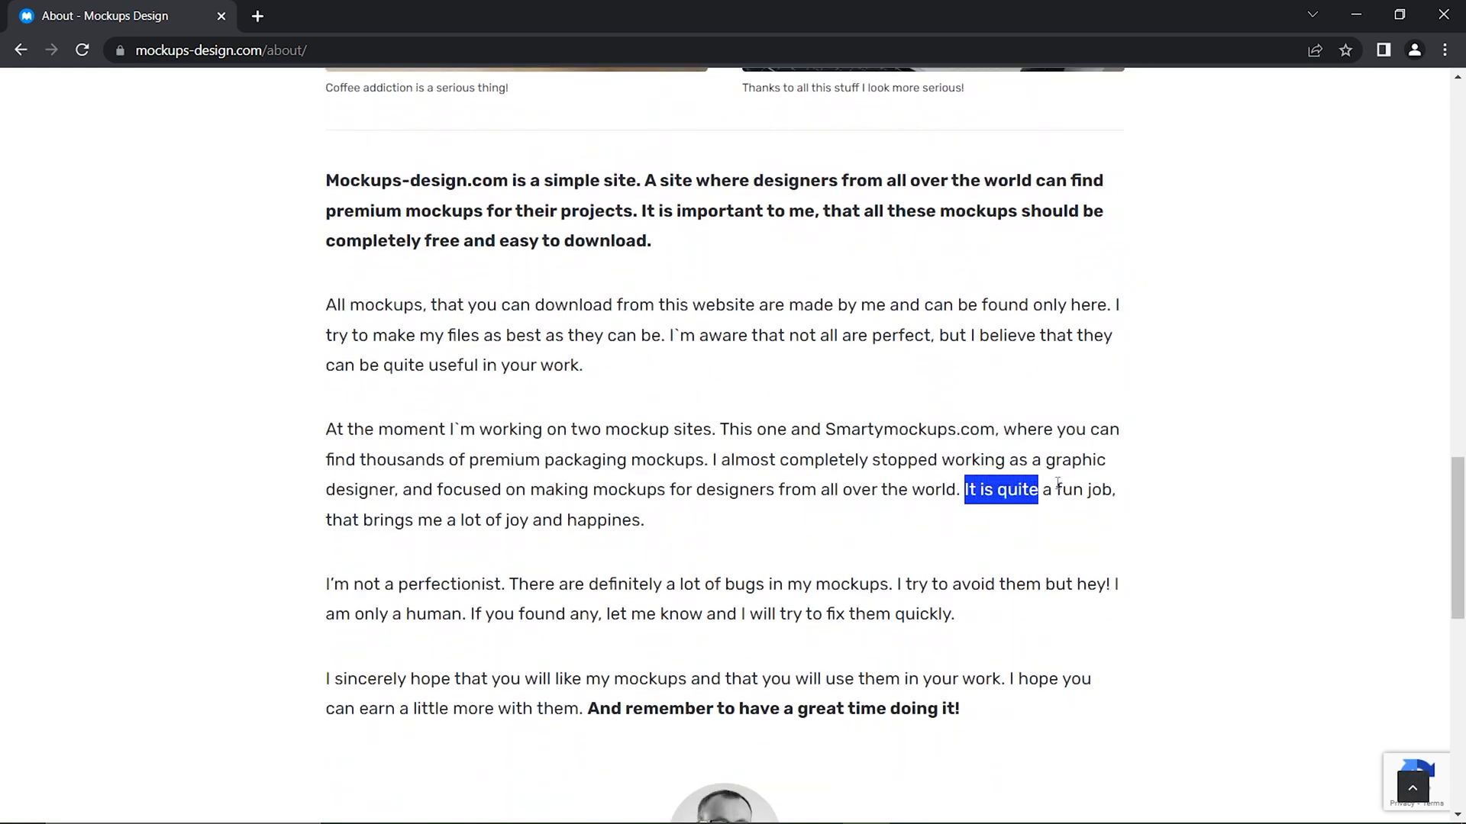
left_click_drag(1038, 489, 458, 520)
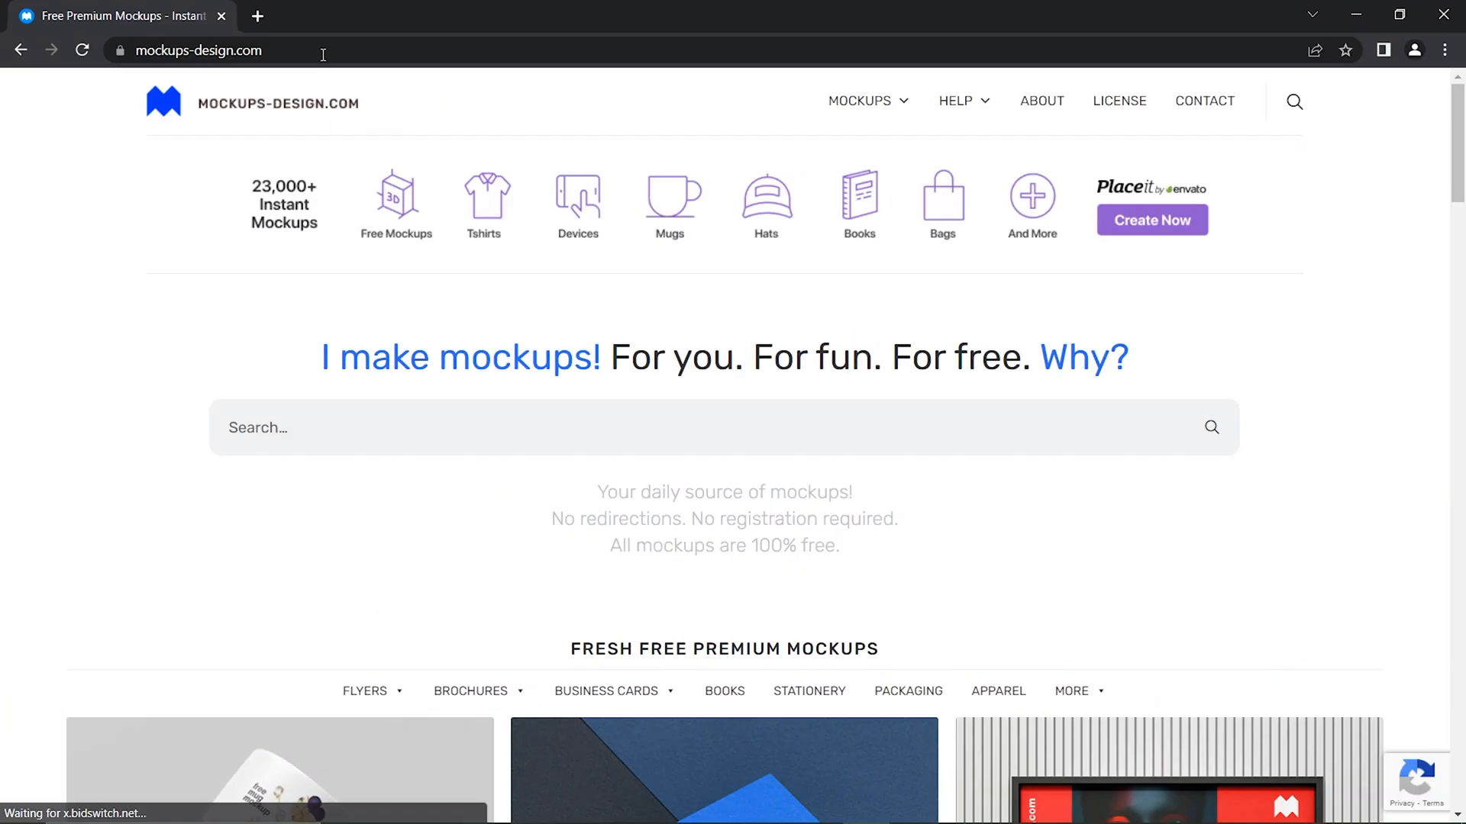
- Scroll the homepage and choose the Free premium mockups collection card
scroll("down", 3)
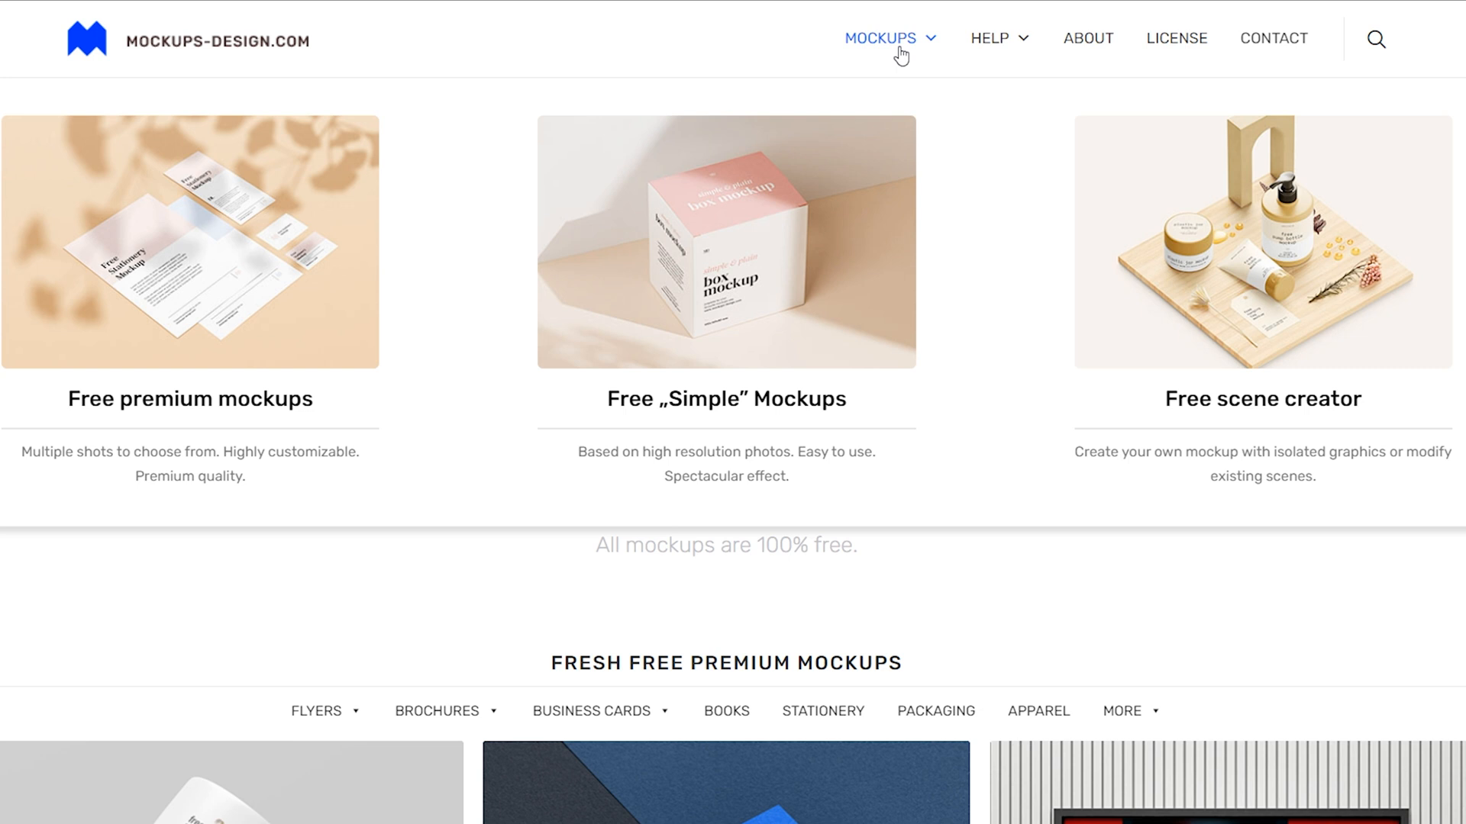
mouse_move(219, 221)
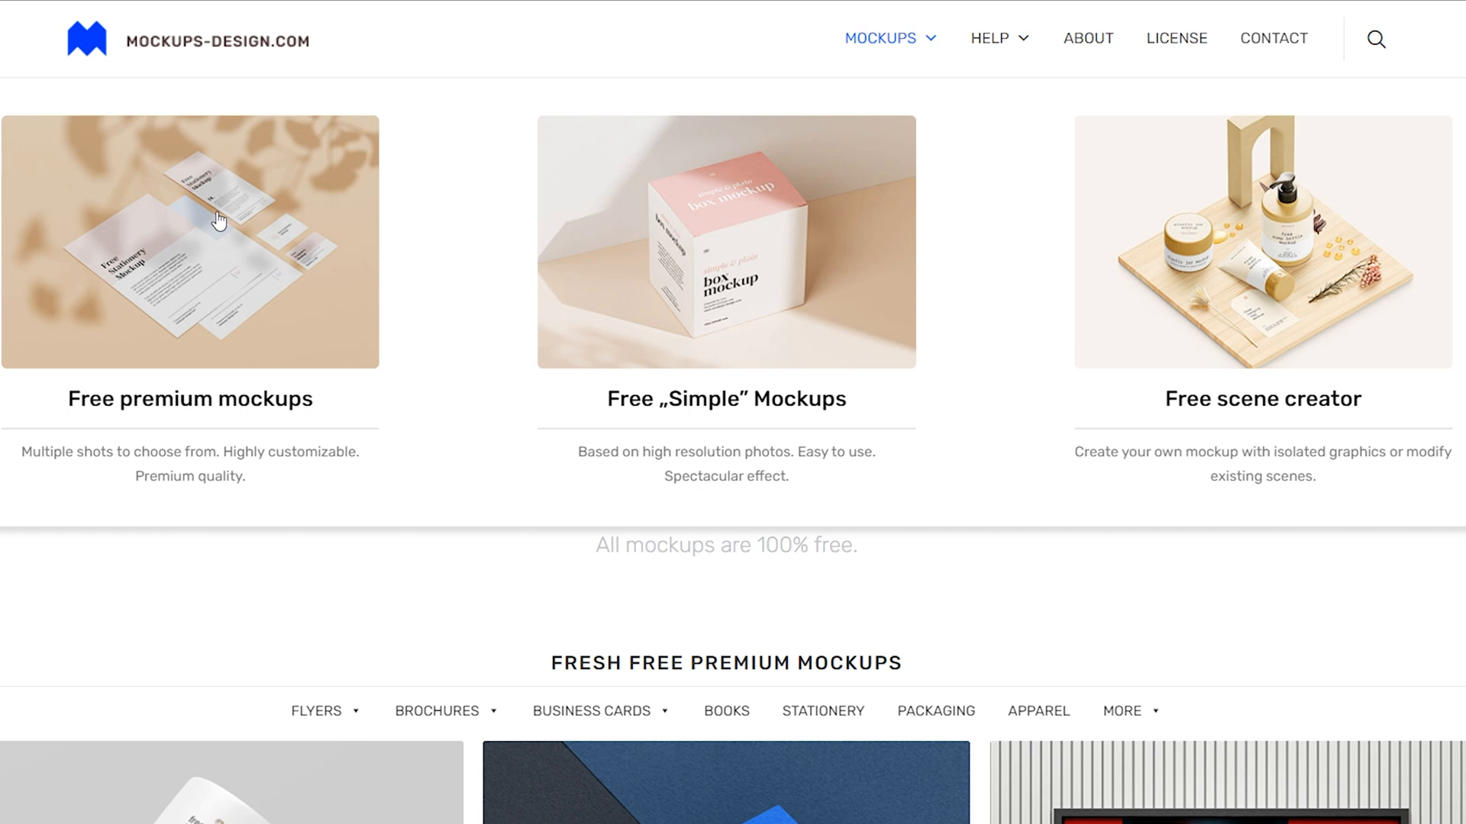
left_click(190, 241)
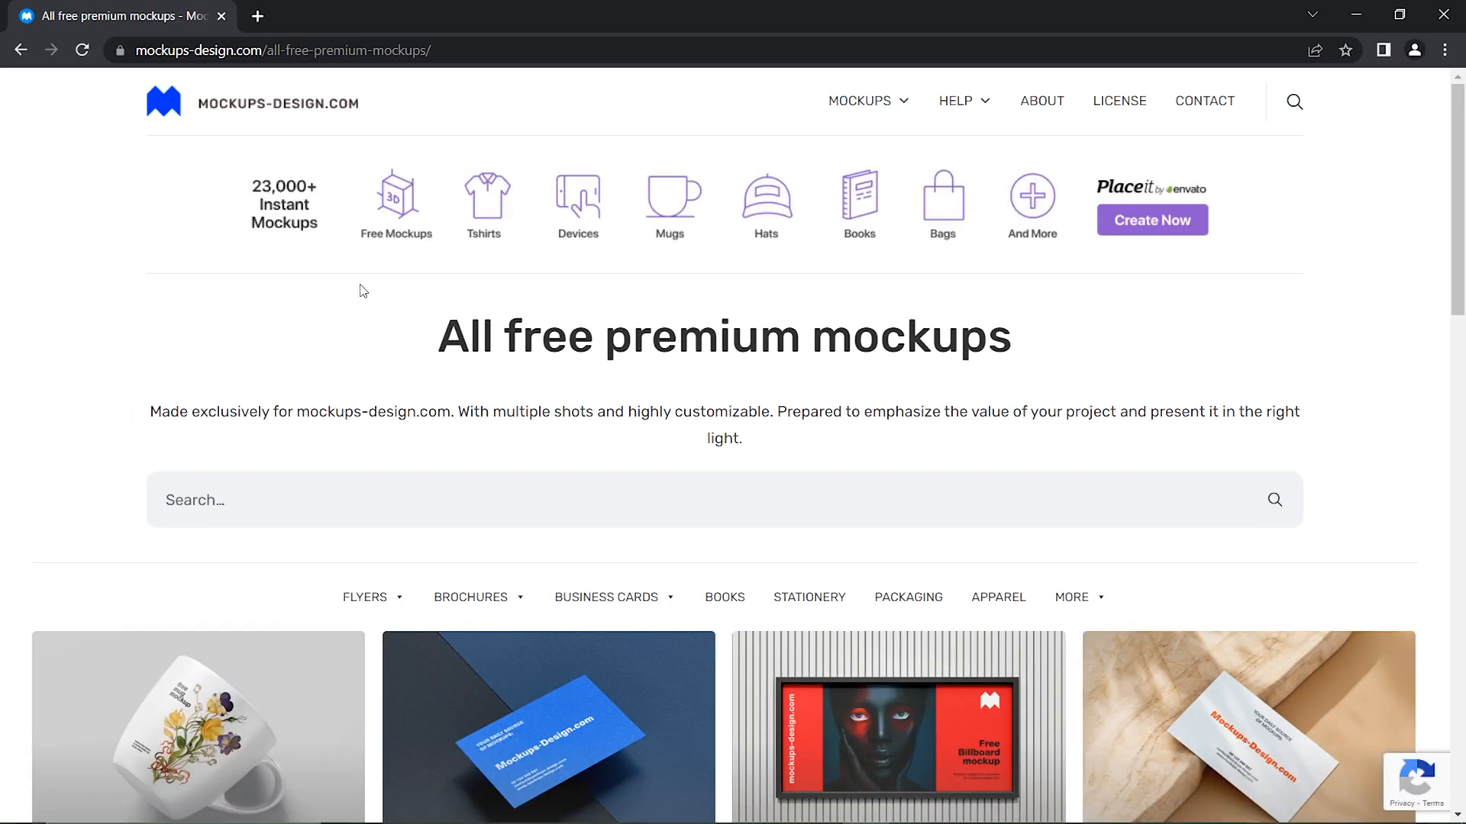
mouse_move(695, 390)
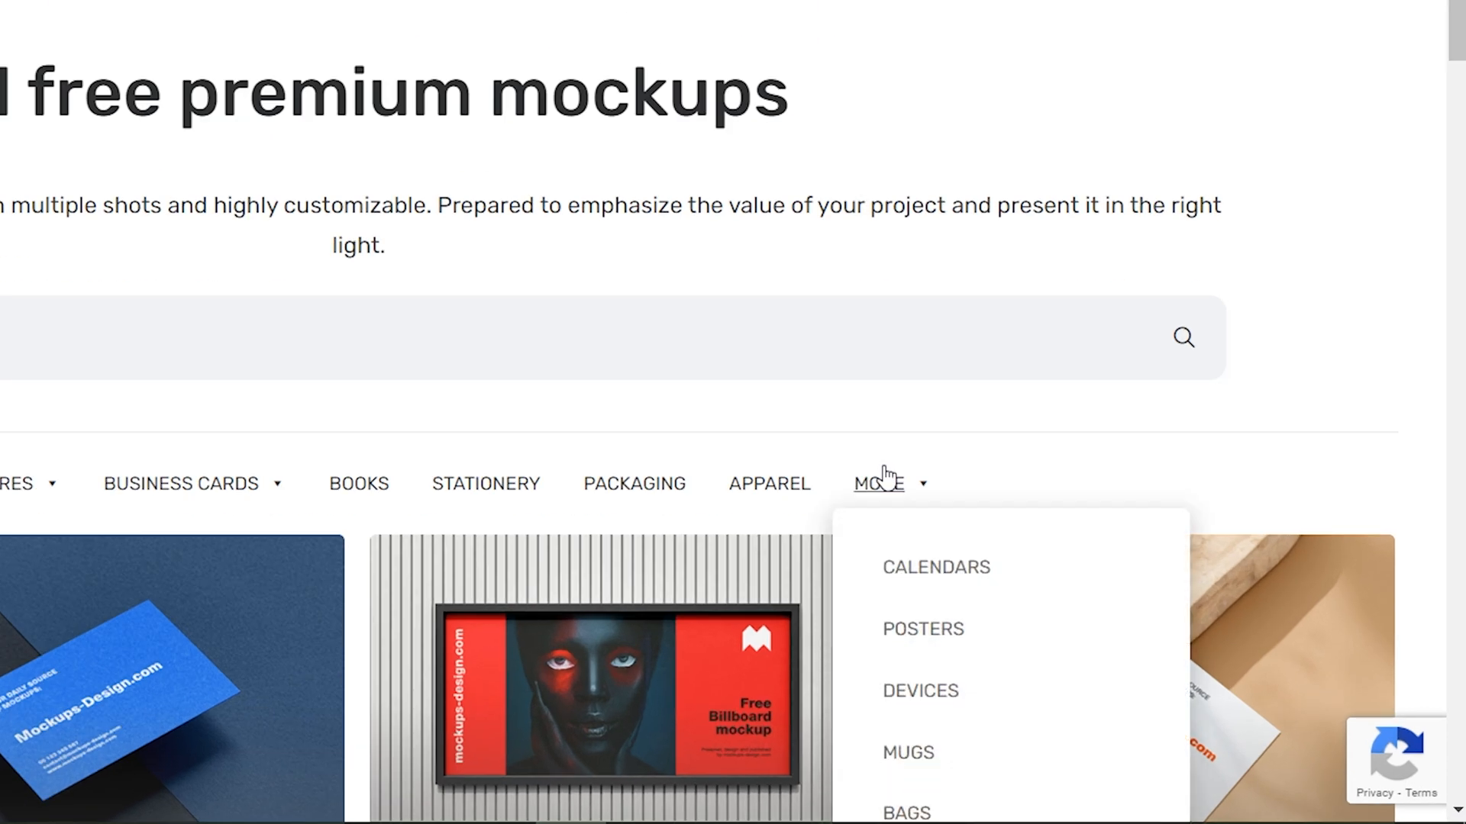
- Open the Devices category and select the MacBook Air mockup thumbnail
left_click(920, 691)
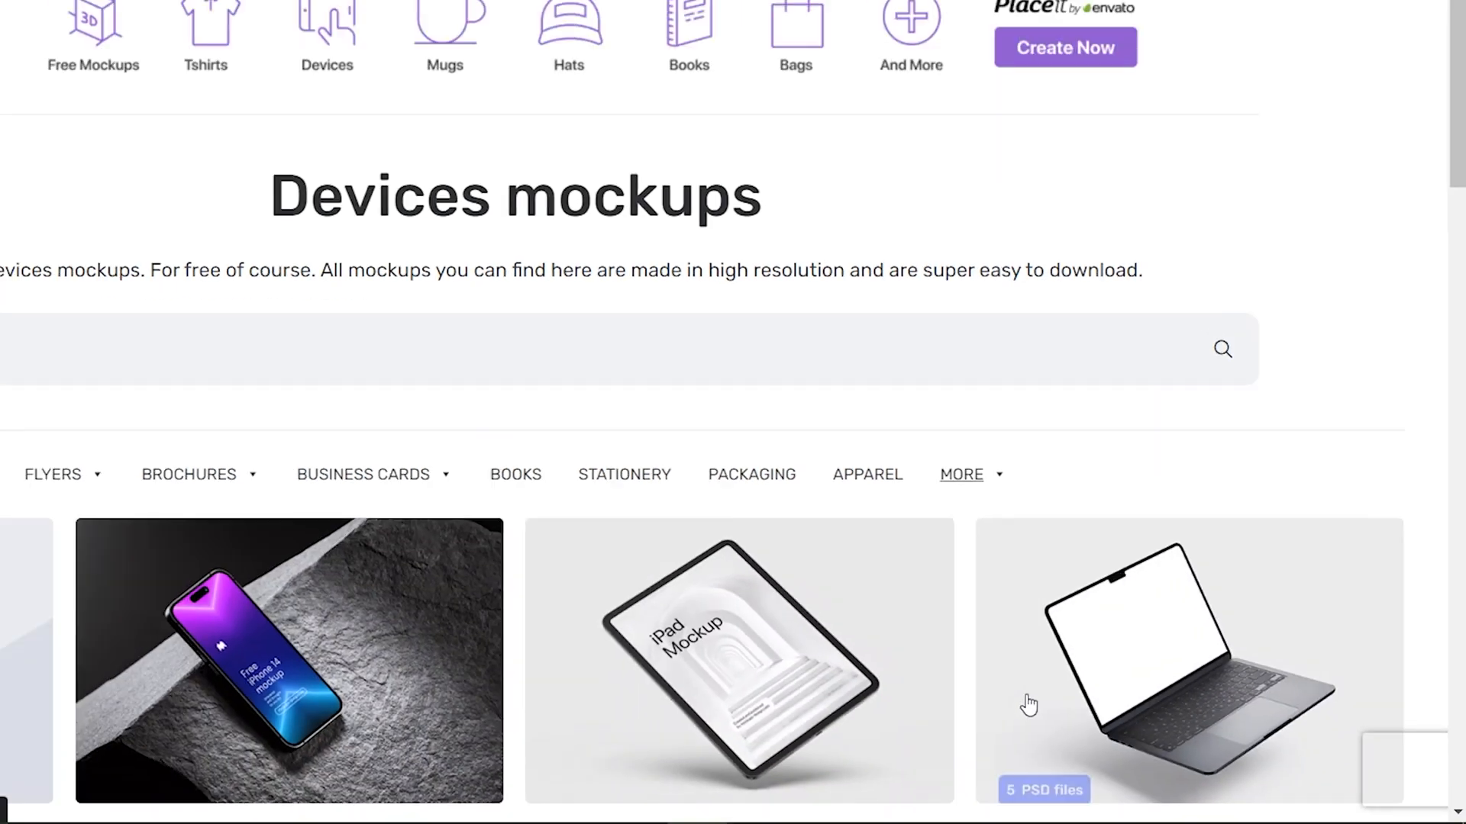
scroll("down", 3)
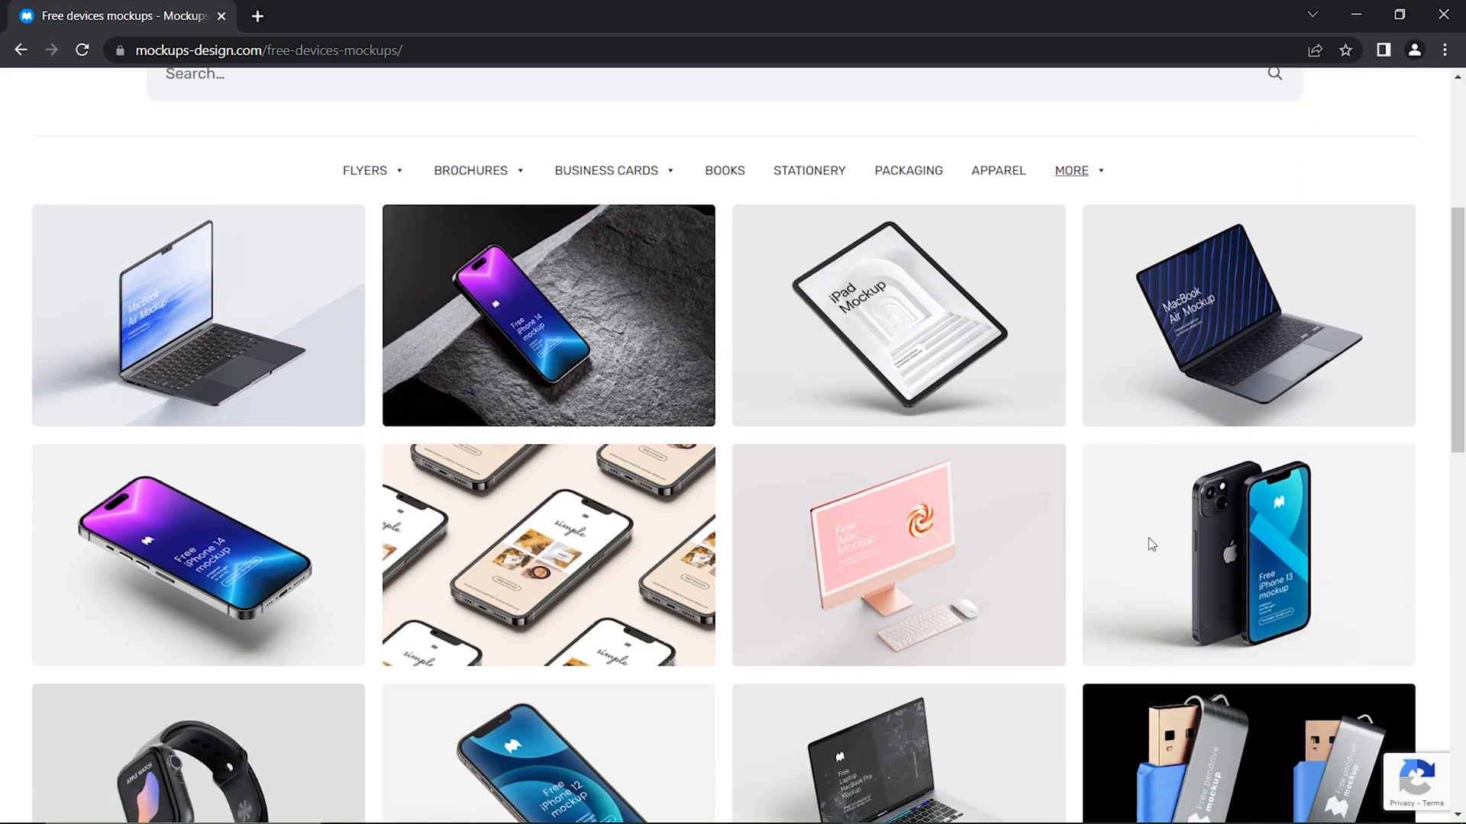
mouse_move(1152, 545)
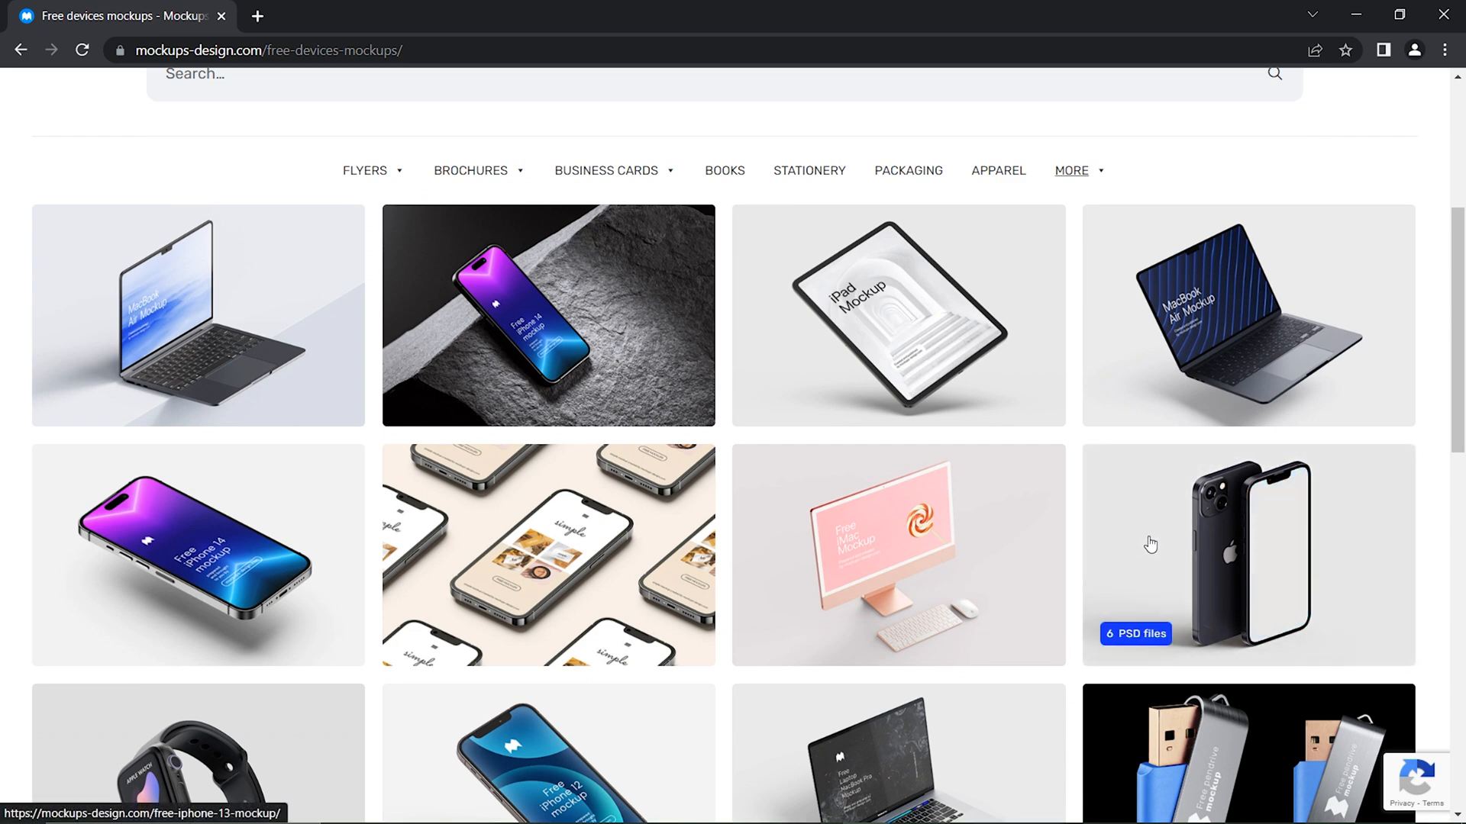
left_click(1247, 315)
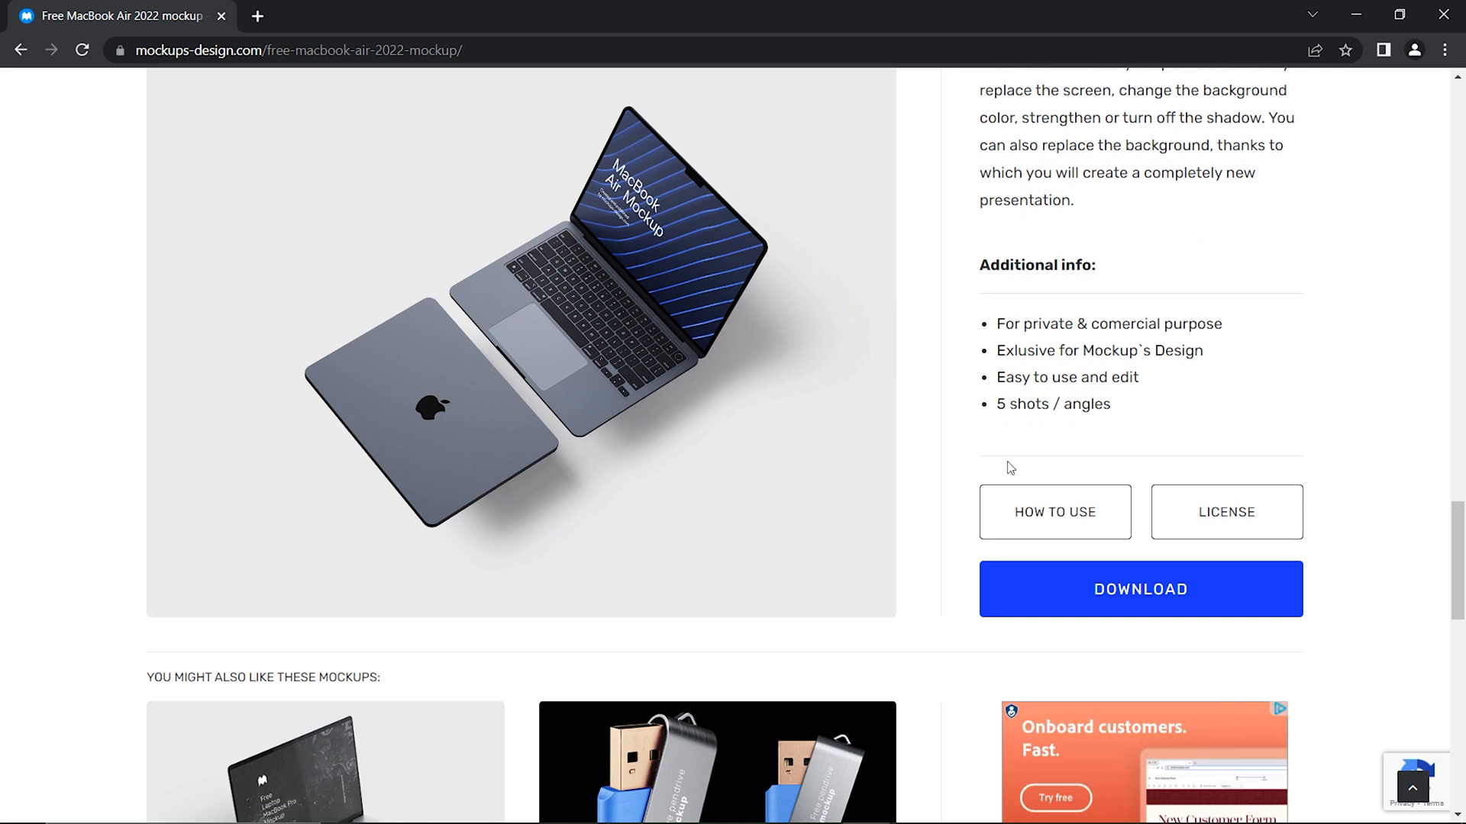
- Download the Free MacBook Air 2022 mockup files
left_click(1139, 588)
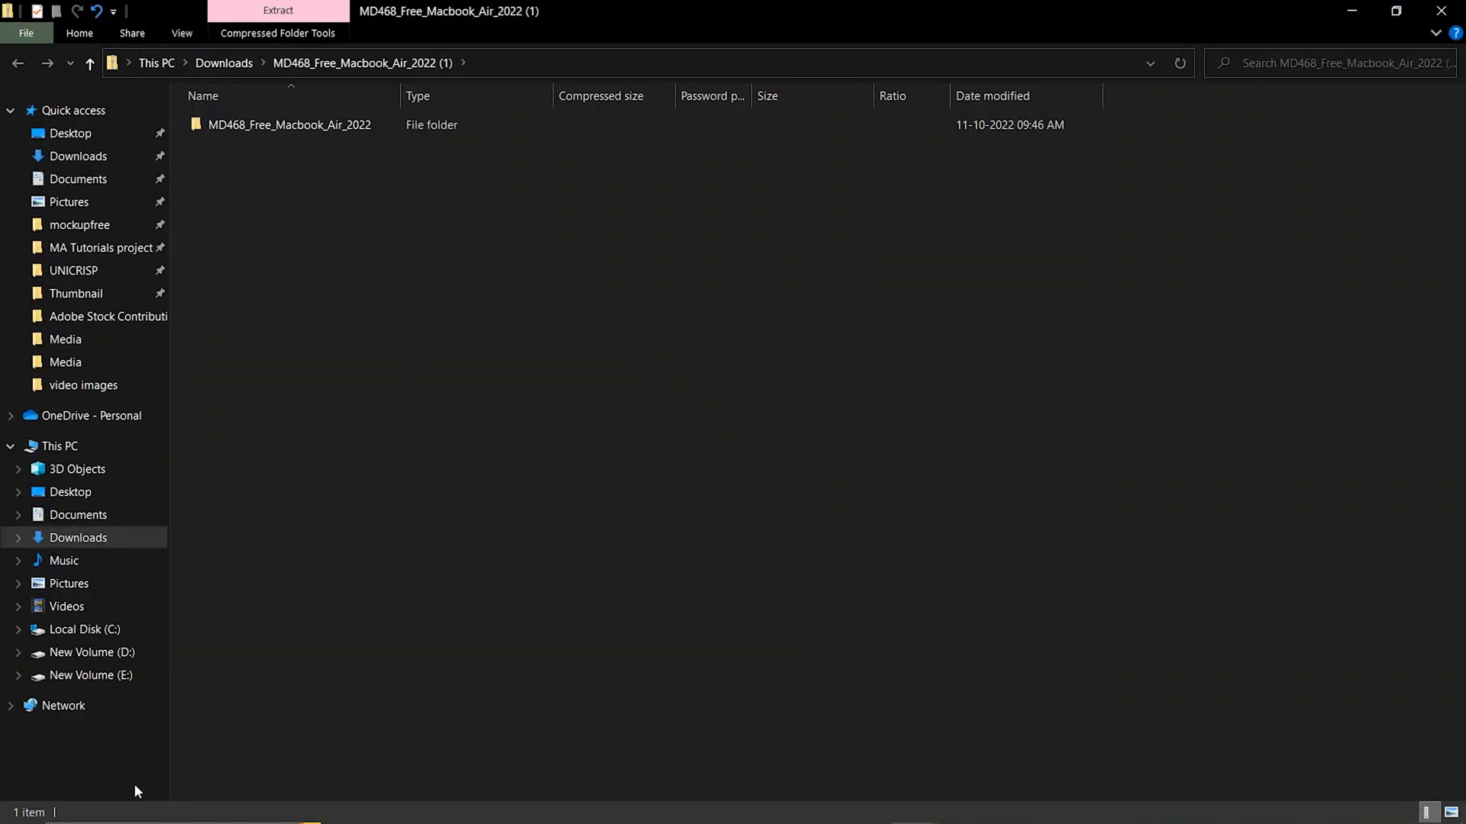
- Open the MD468_Free_Macbook_Air_2022 folder, preview an image, and open a Macbook_Air_Mockup PSD
double_click(289, 125)
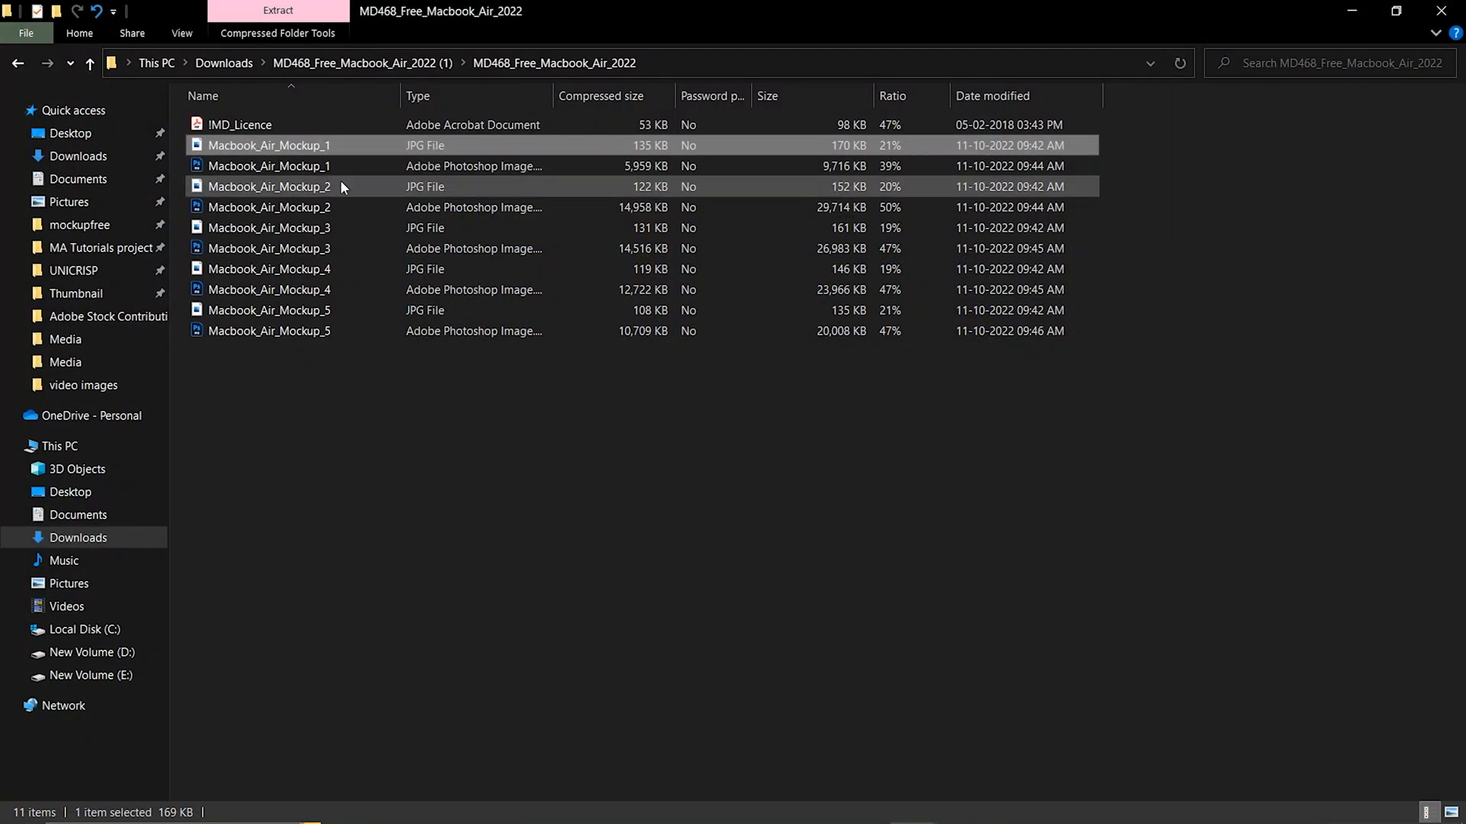
double_click(270, 228)
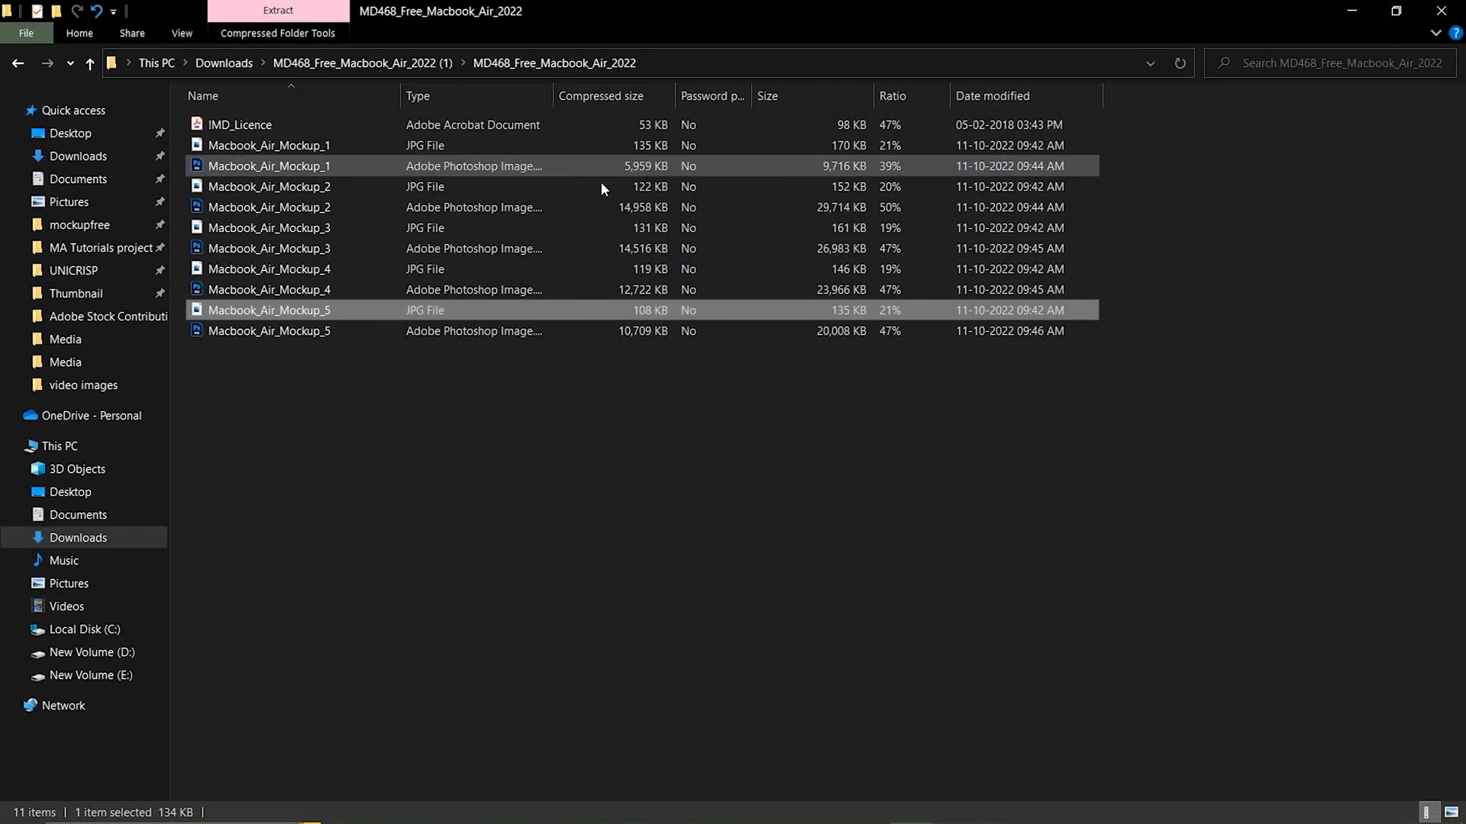
double_click(269, 249)
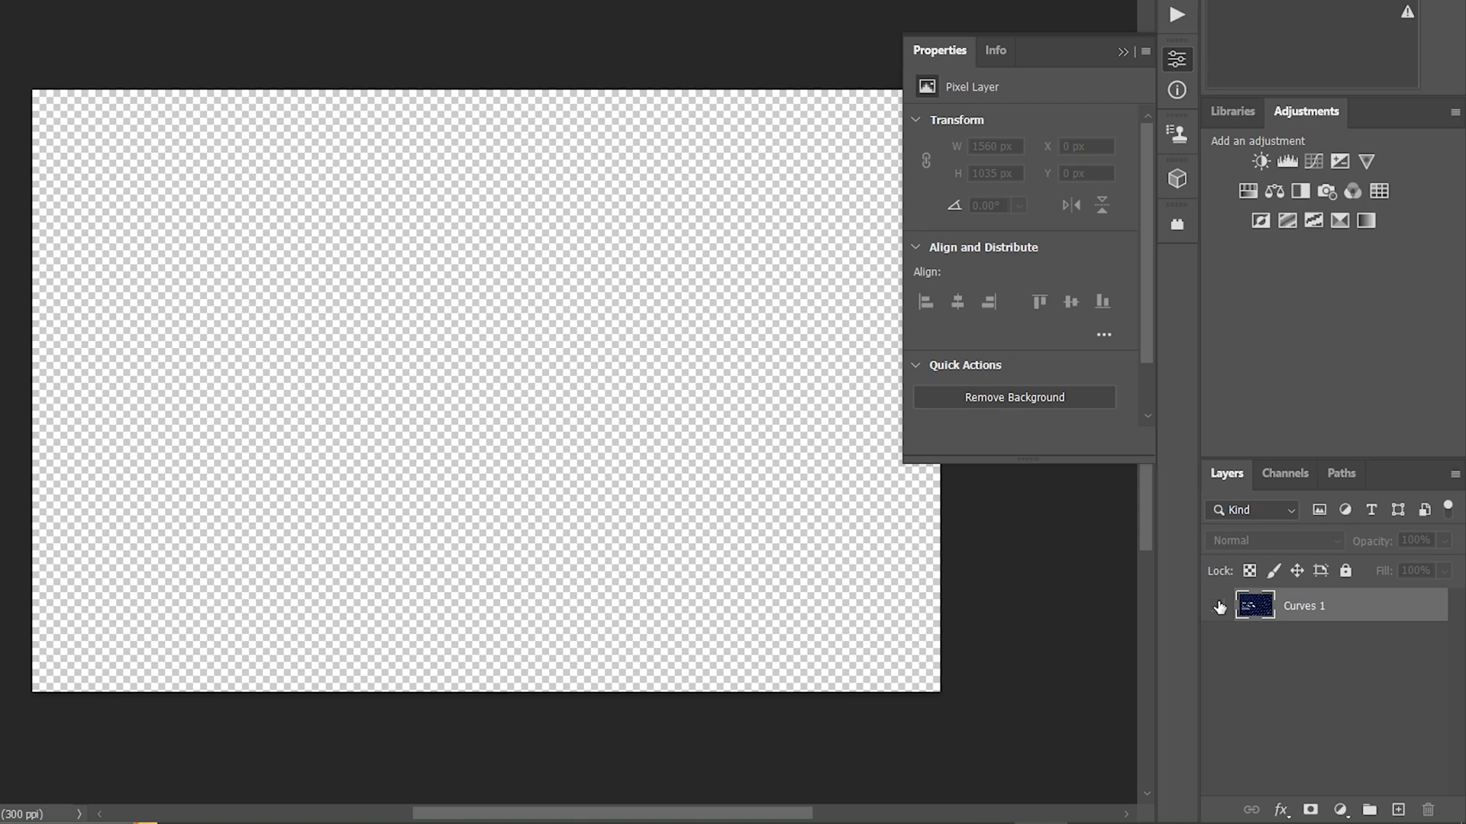
- Choose File > Open in Screen.psb to load the screen image
left_click(69, 17)
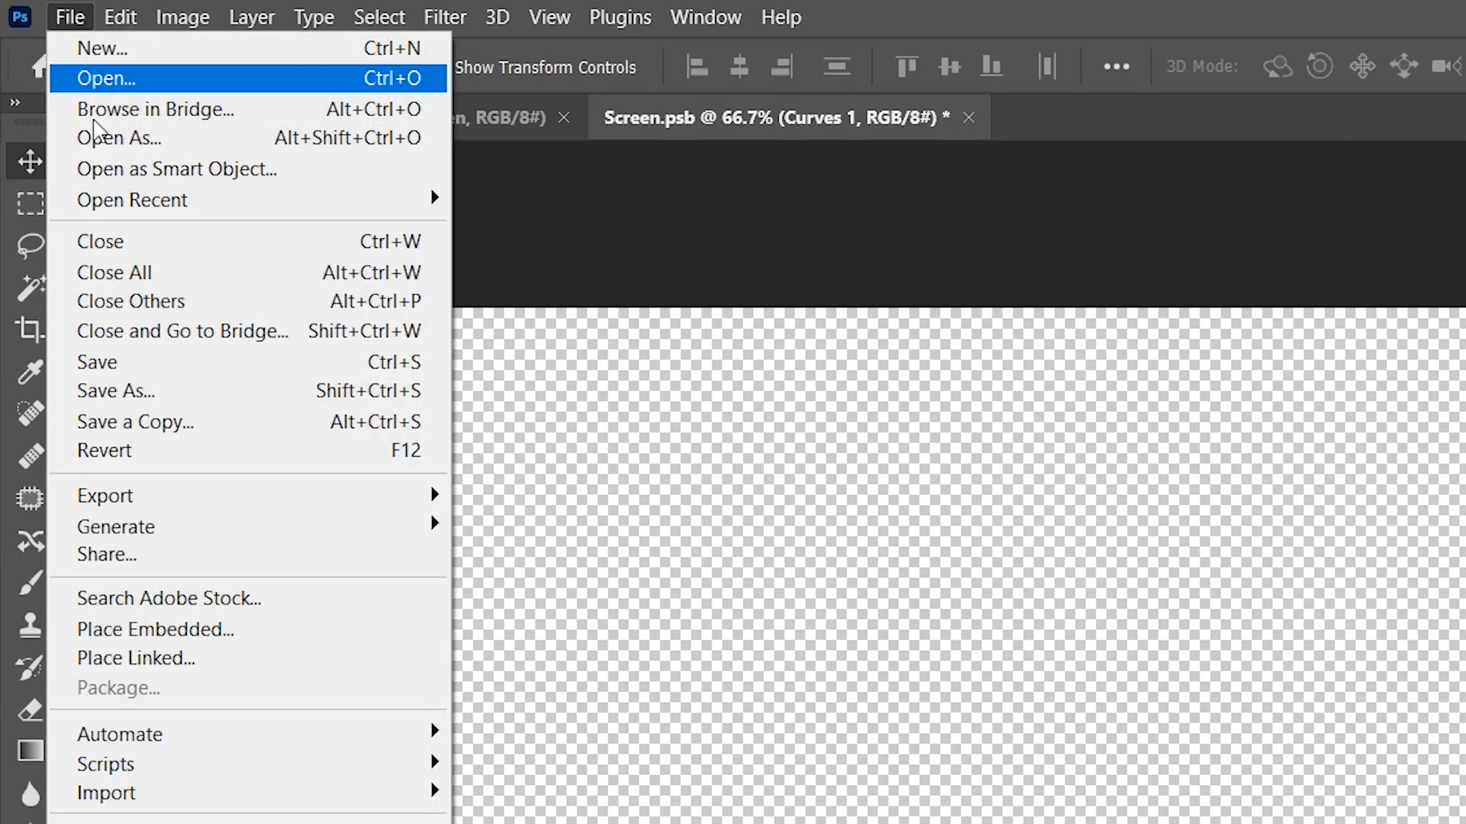
left_click(154, 629)
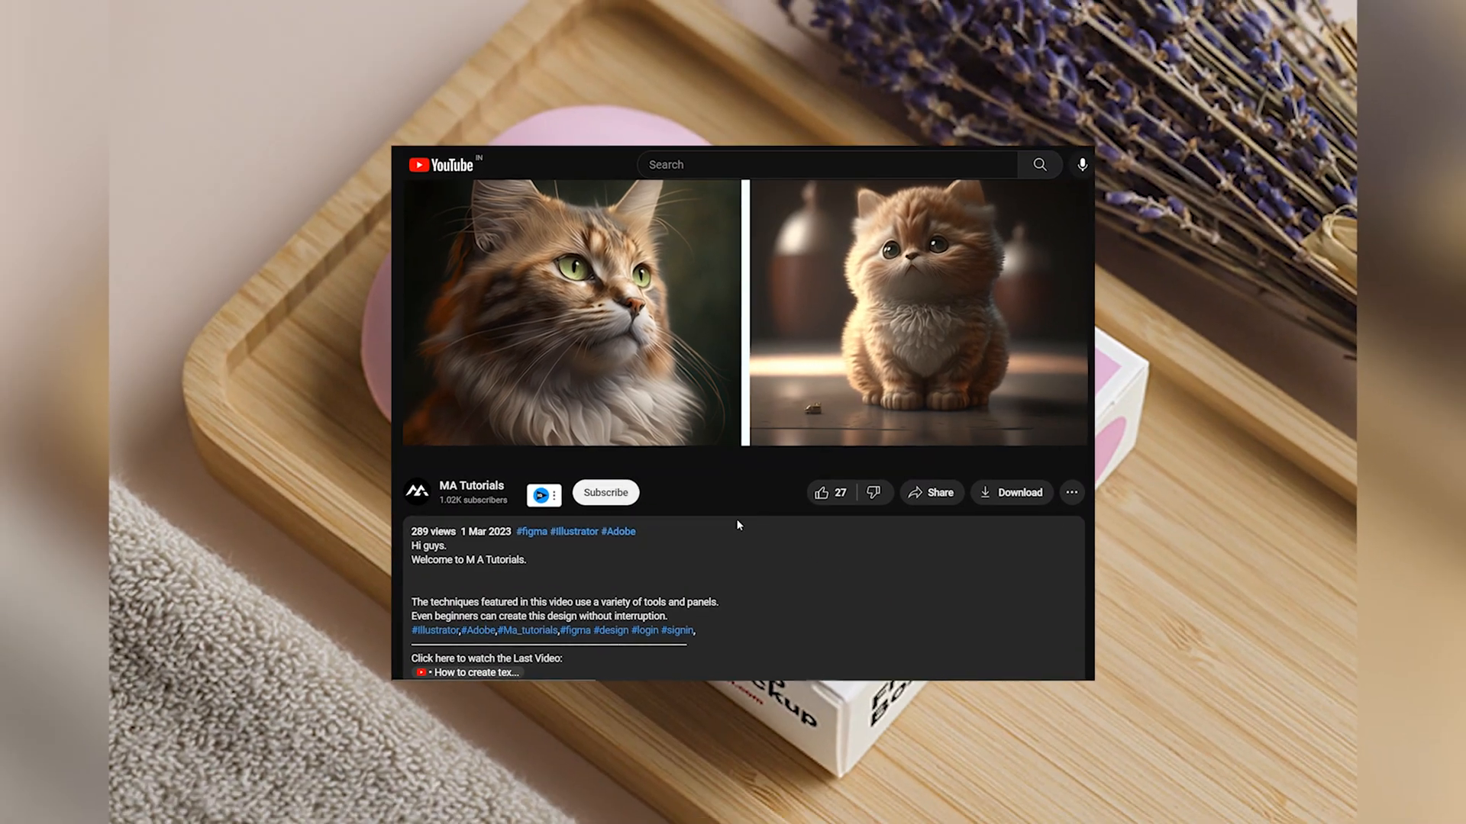
- Subscribe to MA Tutorials with All notifications and like the video
left_click(605, 493)
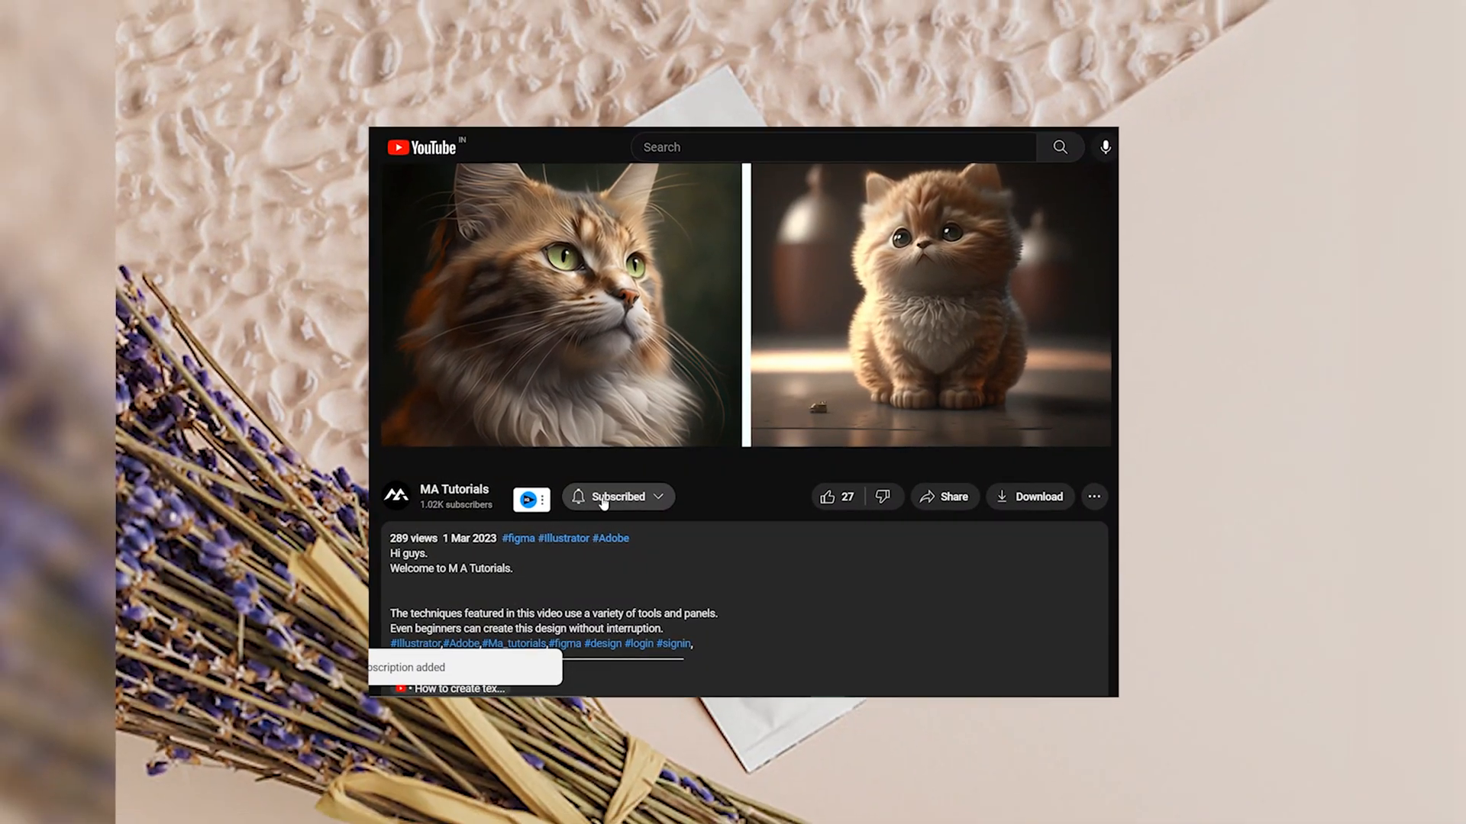
left_click(617, 496)
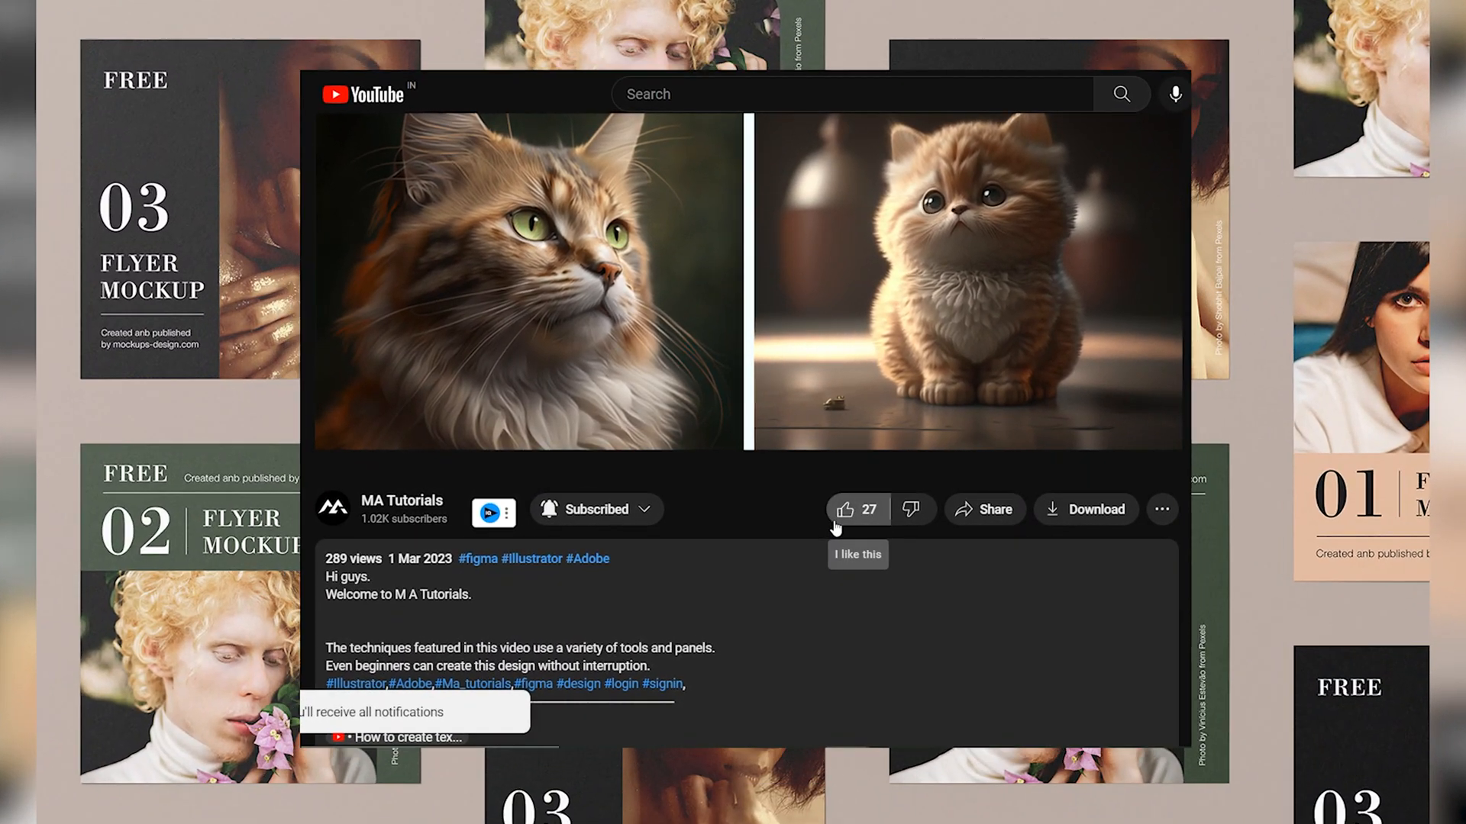
left_click(845, 509)
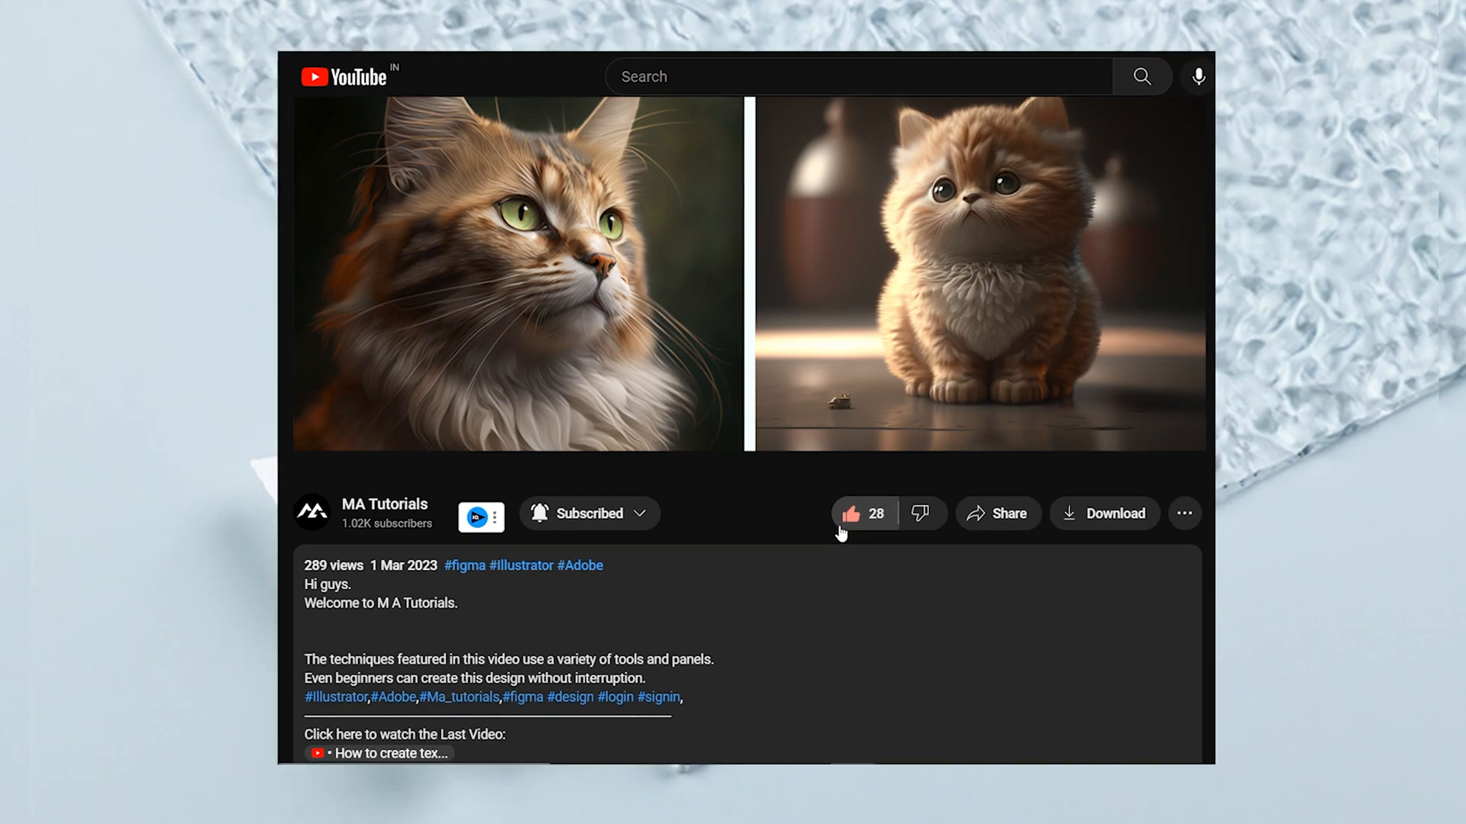